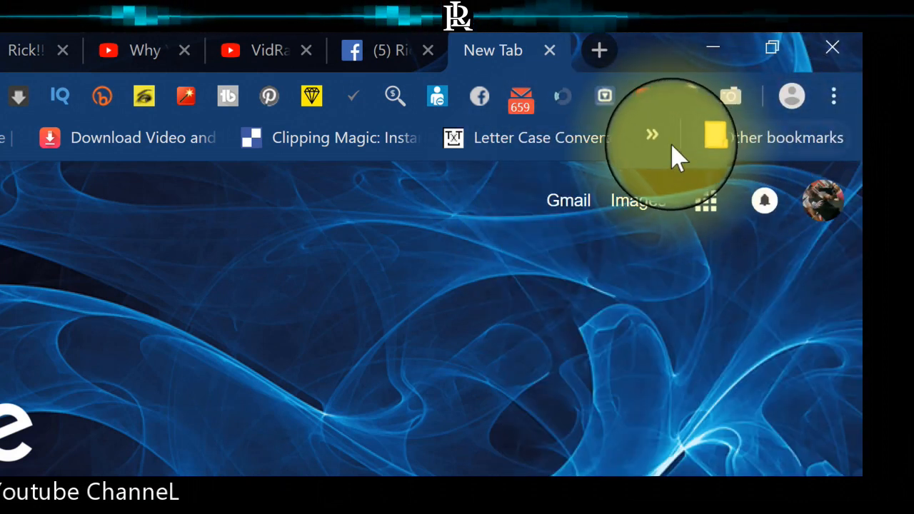
# - Open the PhotoScissors Online bookmark from Chrome's bookmarks overflow list
pyautogui.click(651, 134)
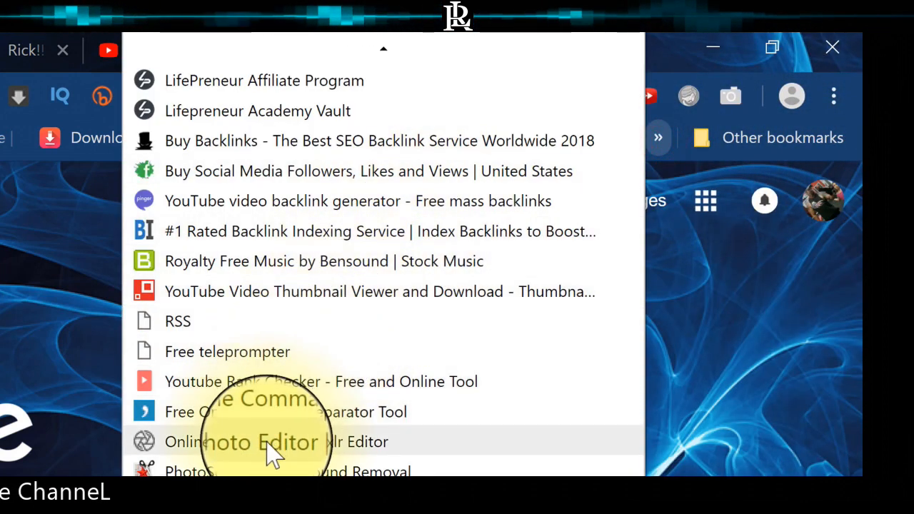
pyautogui.scroll(-3)
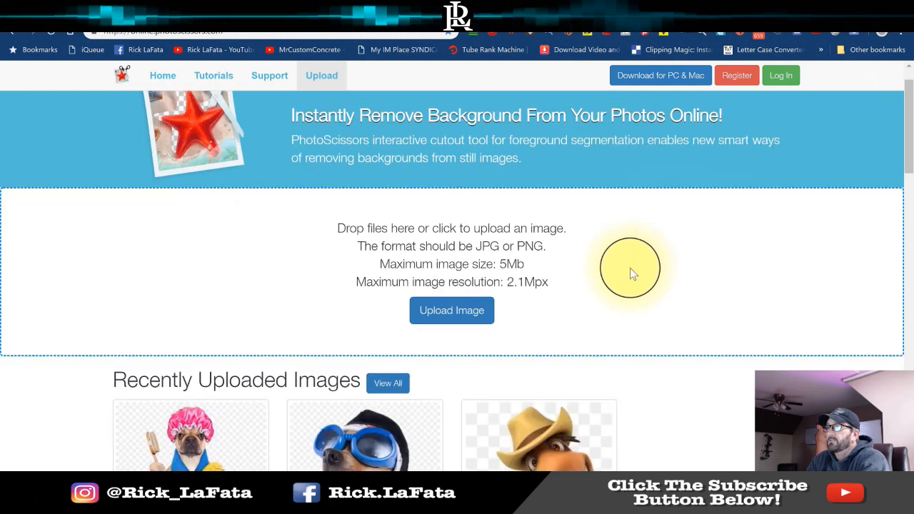
# - Scroll down to the Recently Uploaded Images showing example cutouts like the cartoon horse
pyautogui.scroll(-3)
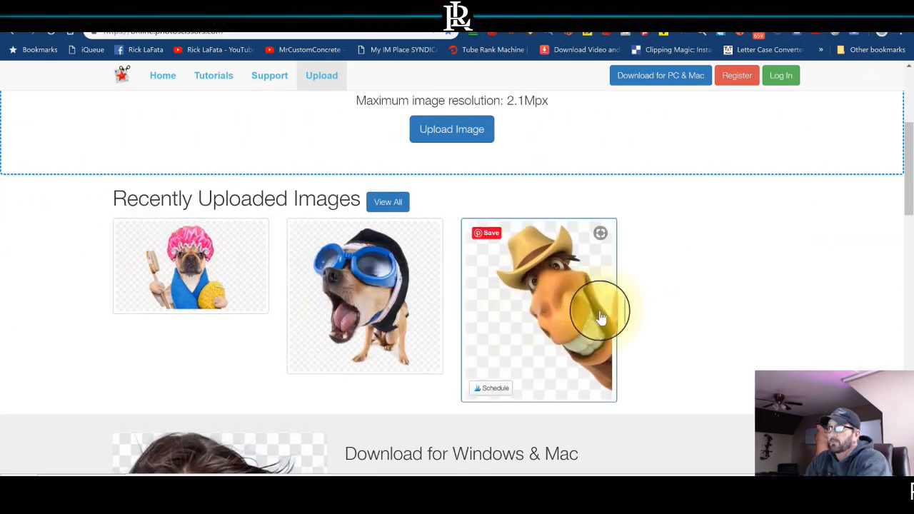
pyautogui.moveTo(656, 285)
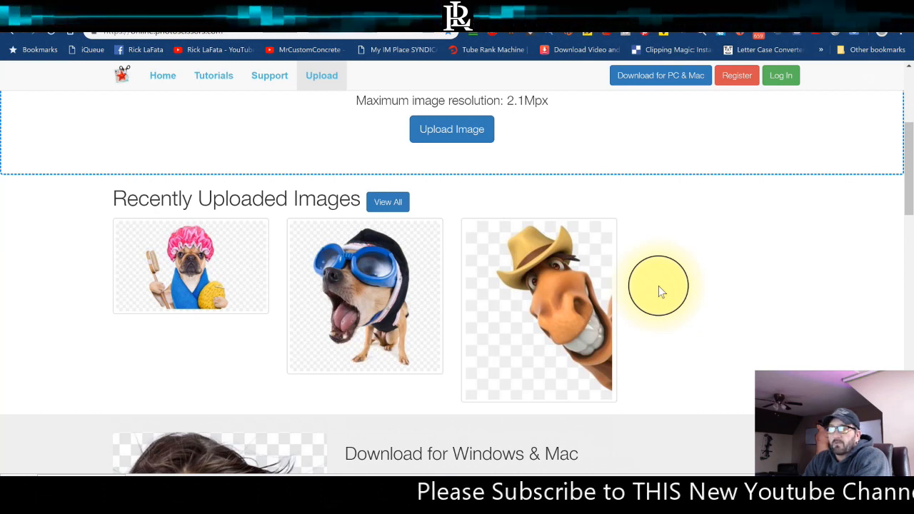
pyautogui.moveTo(550, 335)
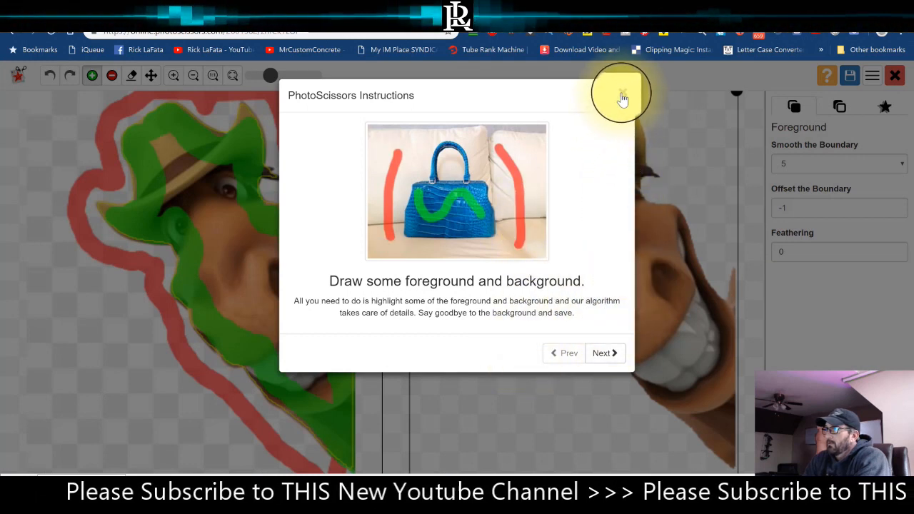
# - Dismiss the cutout instructions dialog over the horse example
pyautogui.click(622, 96)
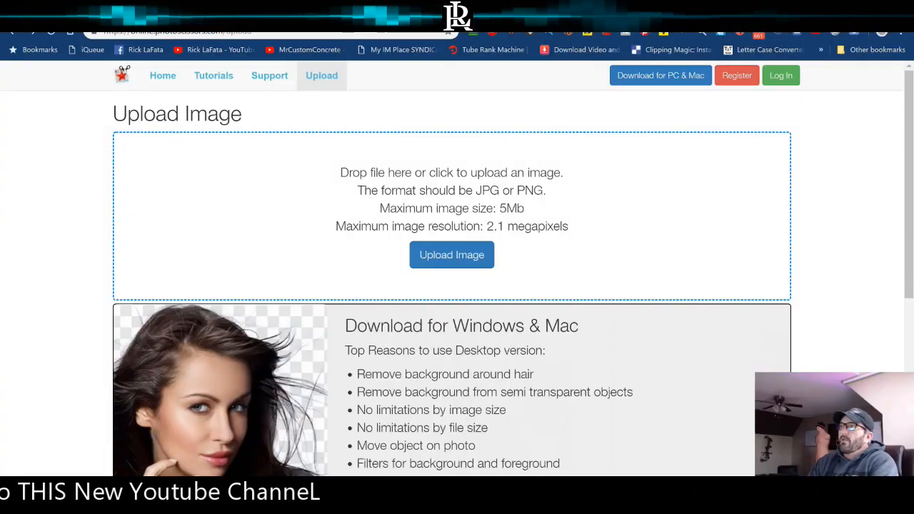
# - Open the file picker from Upload Image to choose a JPG photo
pyautogui.click(451, 255)
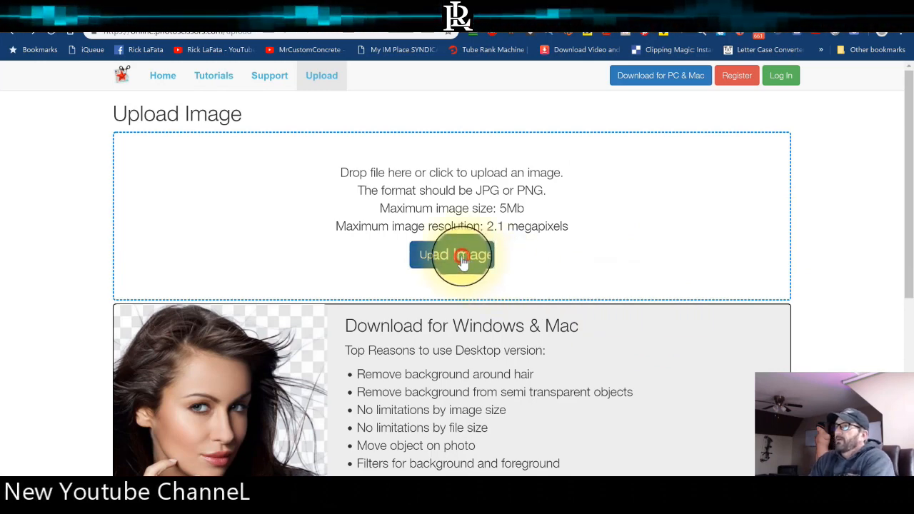
pyautogui.click(451, 254)
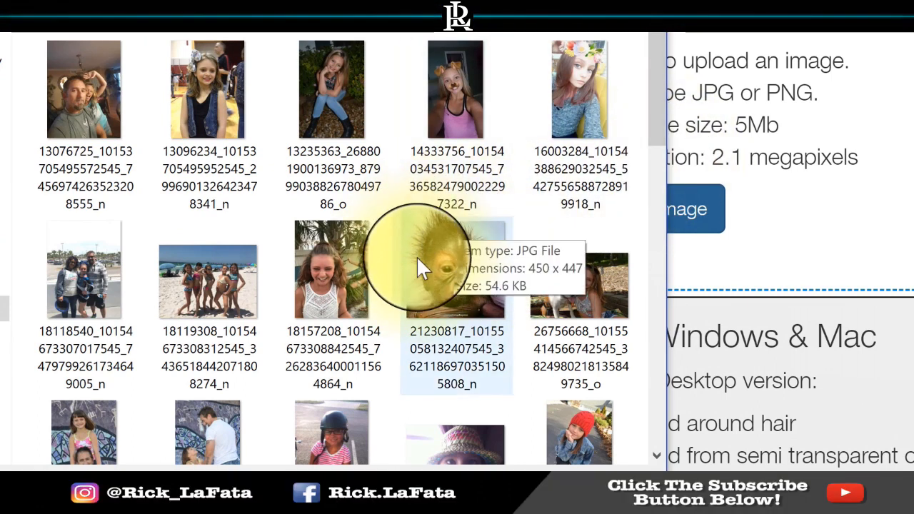
pyautogui.moveTo(457, 240)
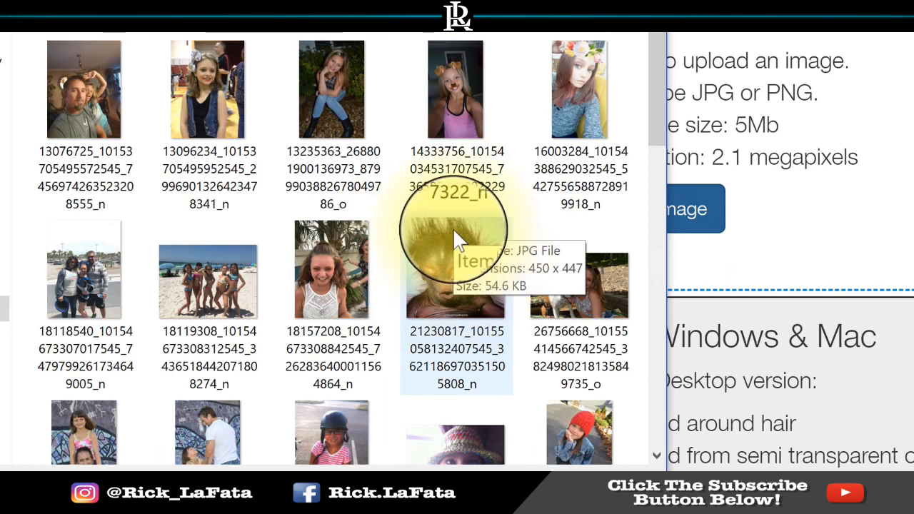
pyautogui.moveTo(425, 257)
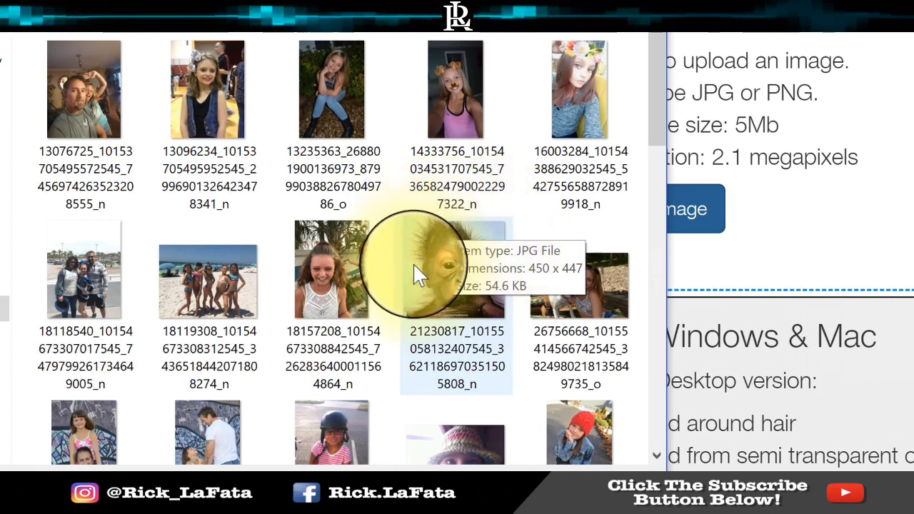
pyautogui.moveTo(421, 261)
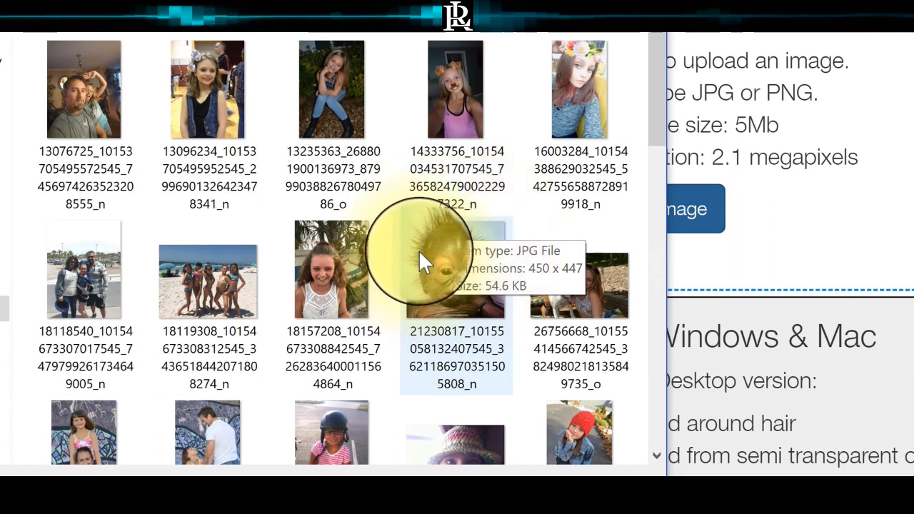
pyautogui.moveTo(393, 264)
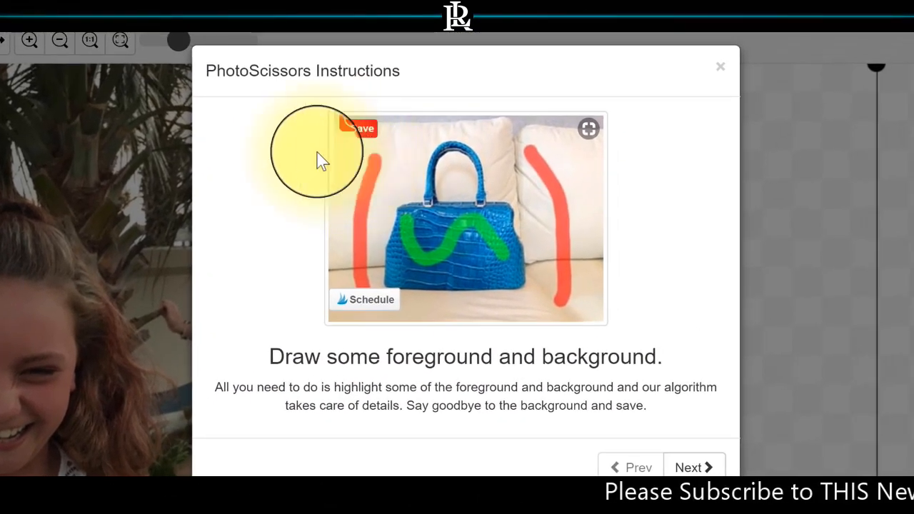
pyautogui.moveTo(510, 424)
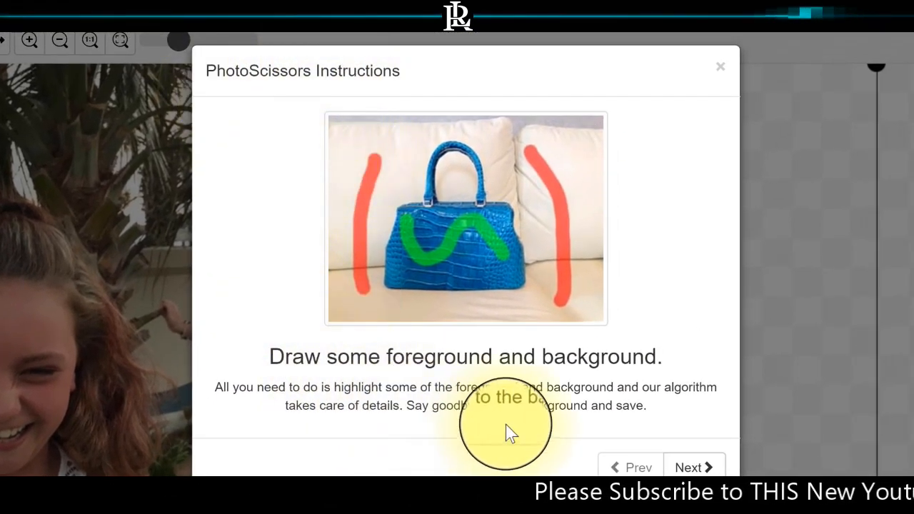
pyautogui.moveTo(399, 236)
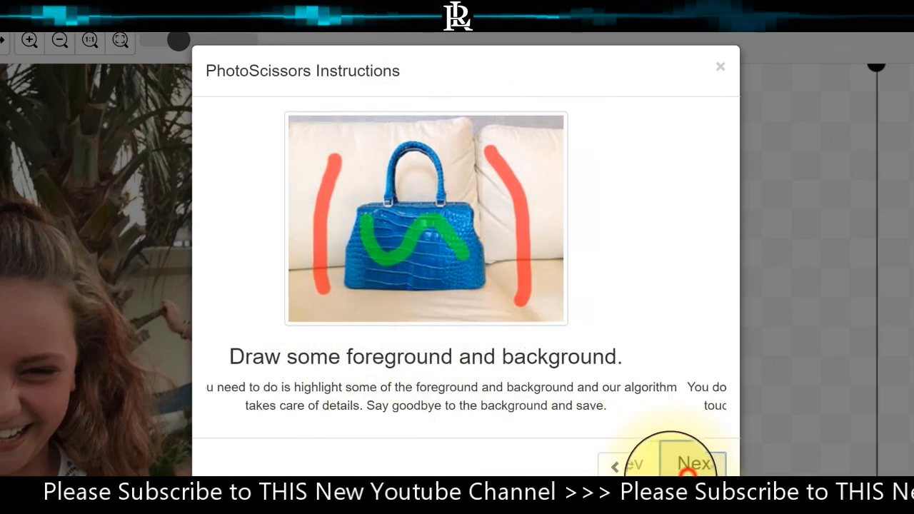
# - Step through the instruction tips and close the dialog to start editing
pyautogui.click(694, 464)
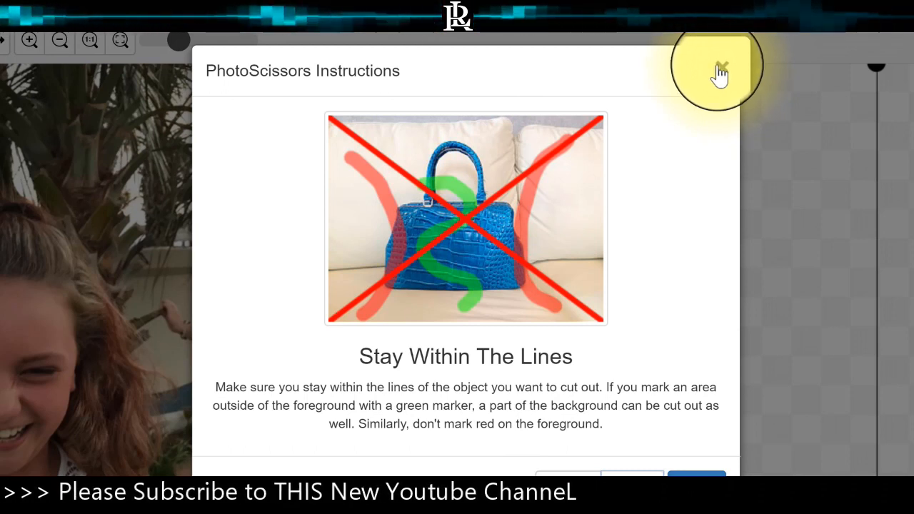
pyautogui.moveTo(710, 89)
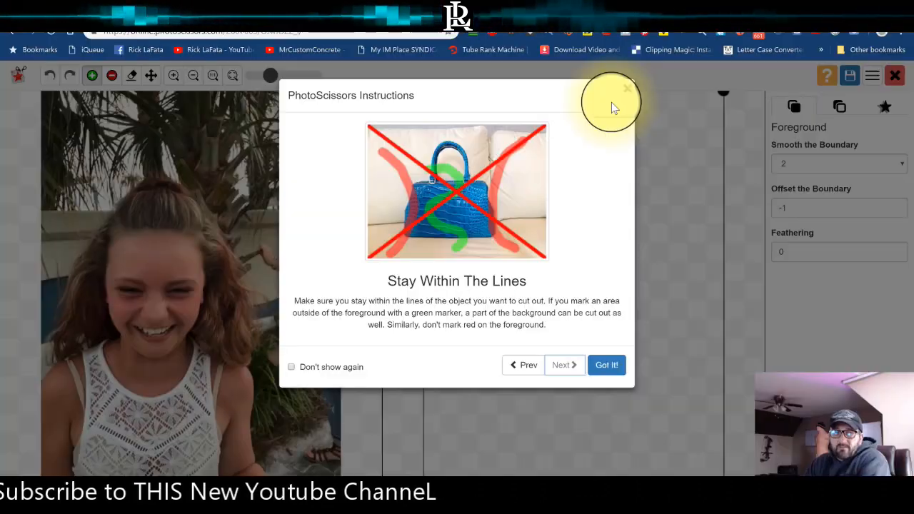
pyautogui.click(606, 365)
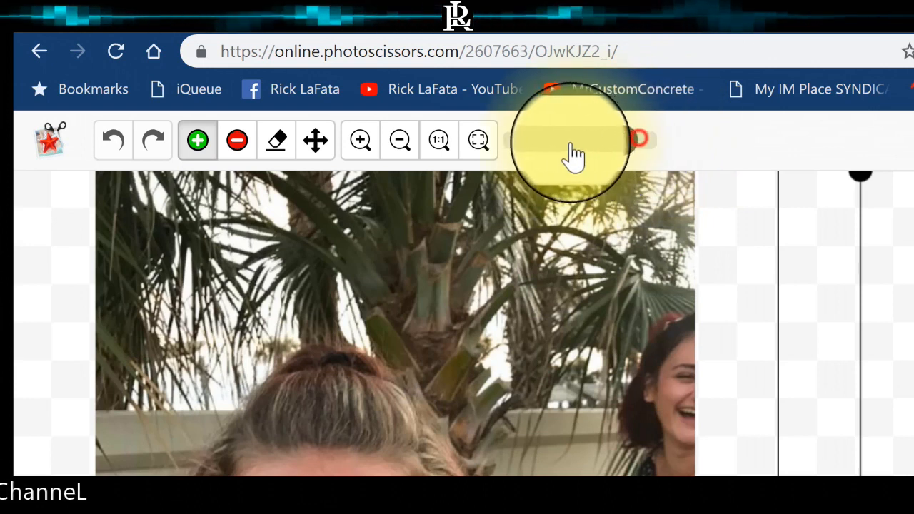
pyautogui.moveTo(382, 464)
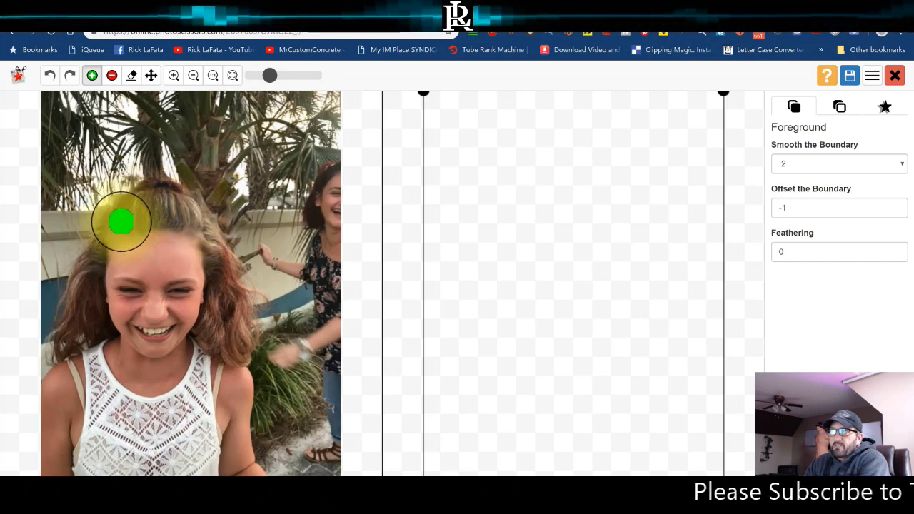
# - Select the green foreground marker to mark the girl's hair
pyautogui.click(49, 75)
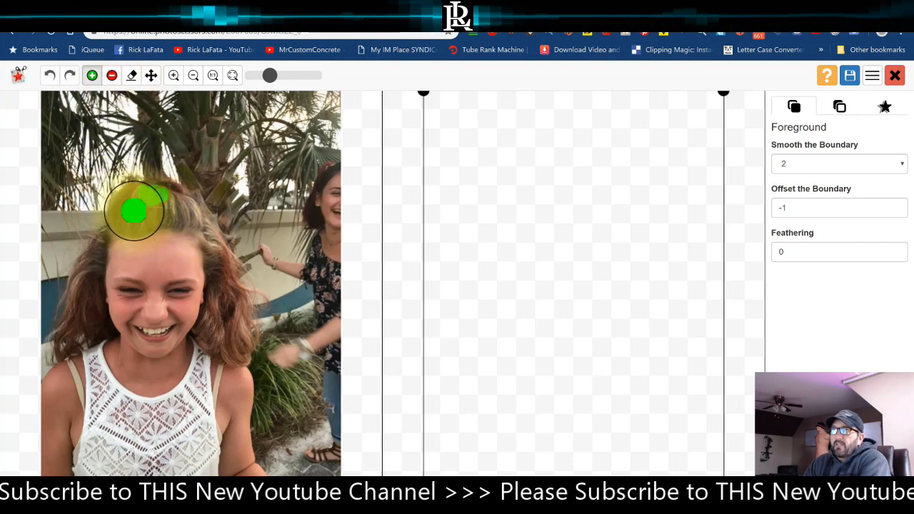
# - Paint green foreground strokes over the girl's hair and down her left side, then pick the remove marker
pyautogui.moveTo(135, 210); pyautogui.dragTo(78, 313)
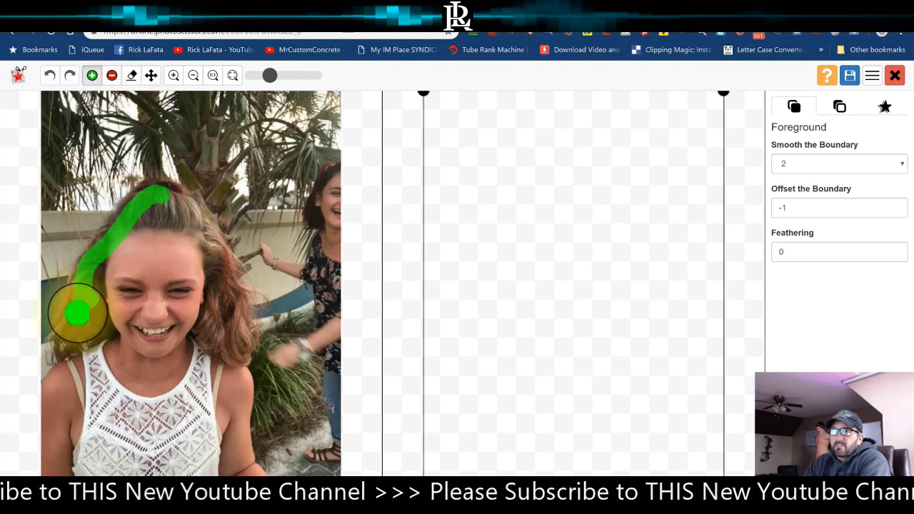
pyautogui.moveTo(79, 310); pyautogui.dragTo(52, 398)
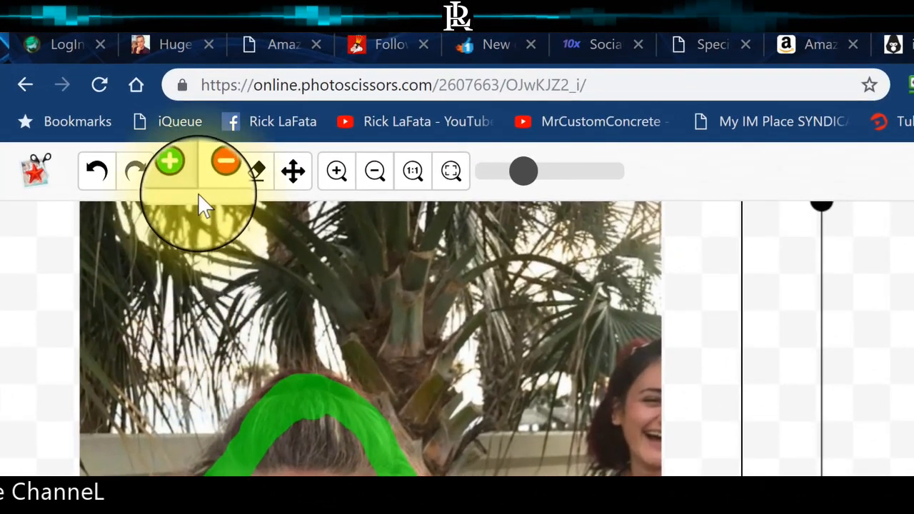
pyautogui.click(225, 160)
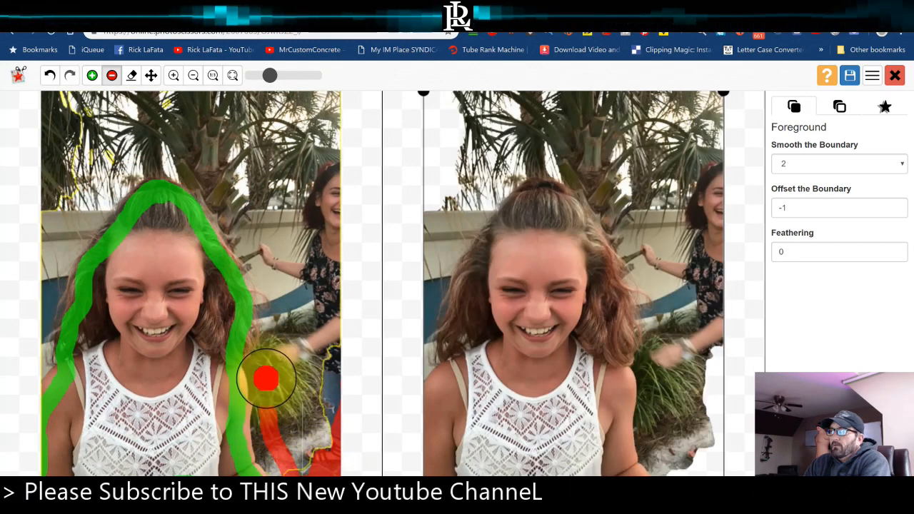
# - Paint a red background stroke over the grass to the girl's right
pyautogui.moveTo(266, 378); pyautogui.dragTo(236, 212)
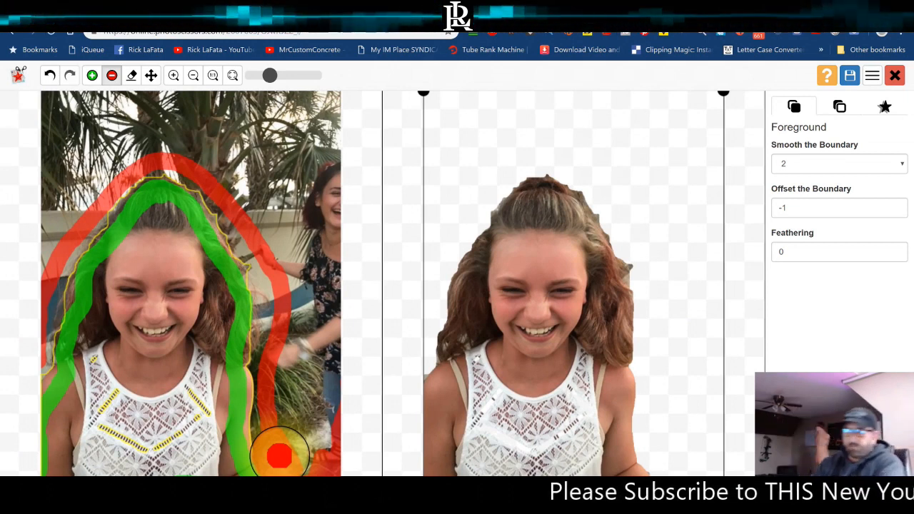
pyautogui.moveTo(428, 375)
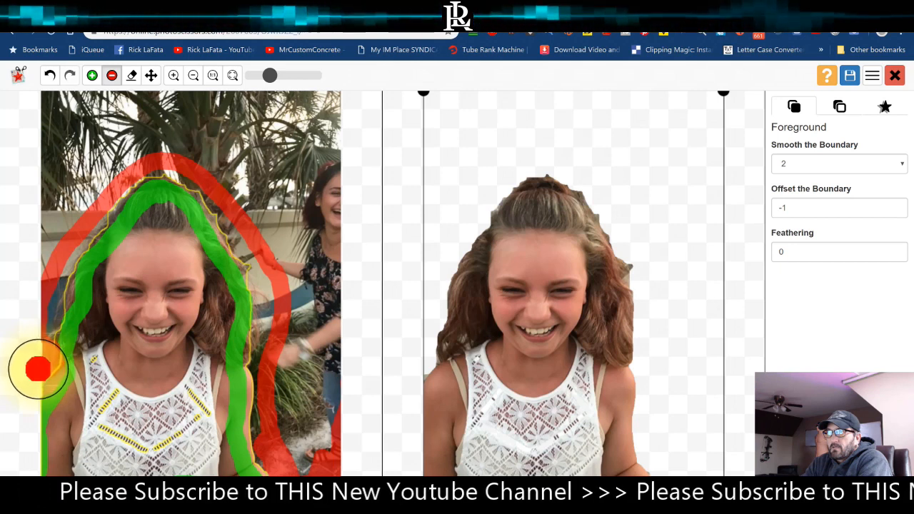
pyautogui.moveTo(50, 336)
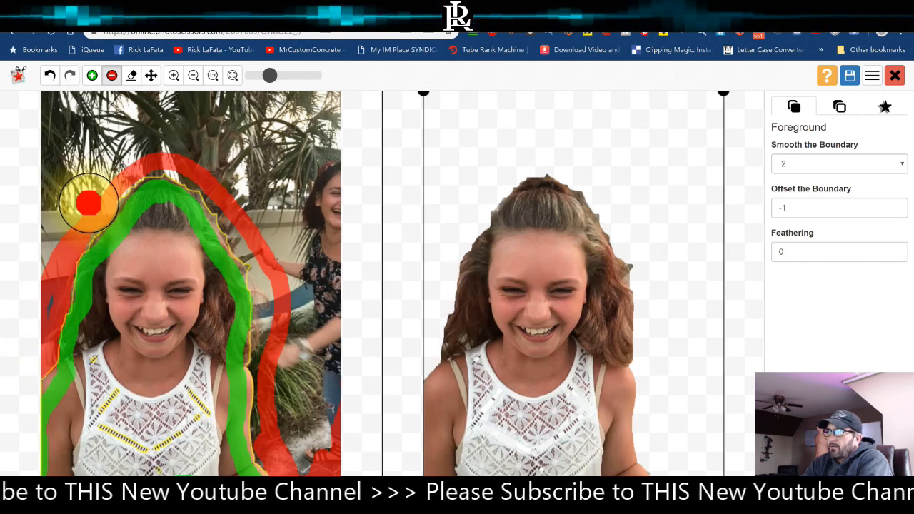
pyautogui.moveTo(68, 179)
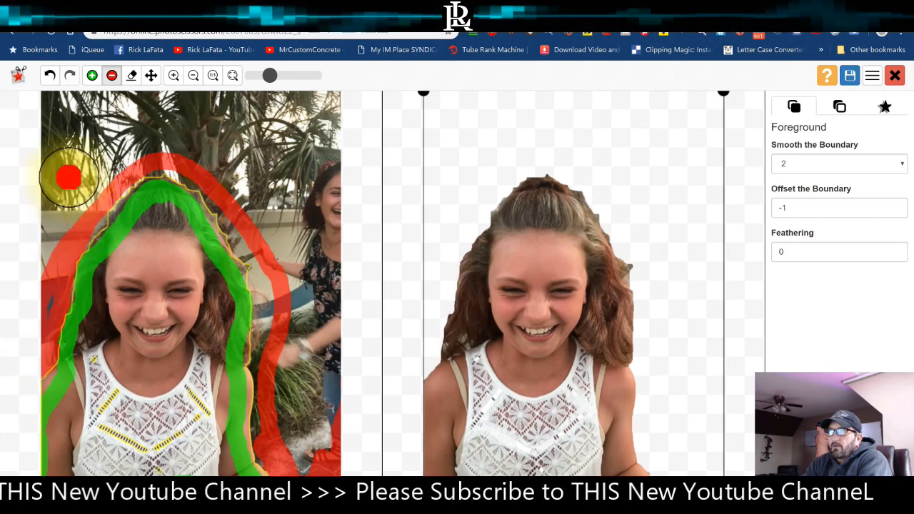
# - Pick the marker to mark the upper-left palm area as background
pyautogui.click(49, 75)
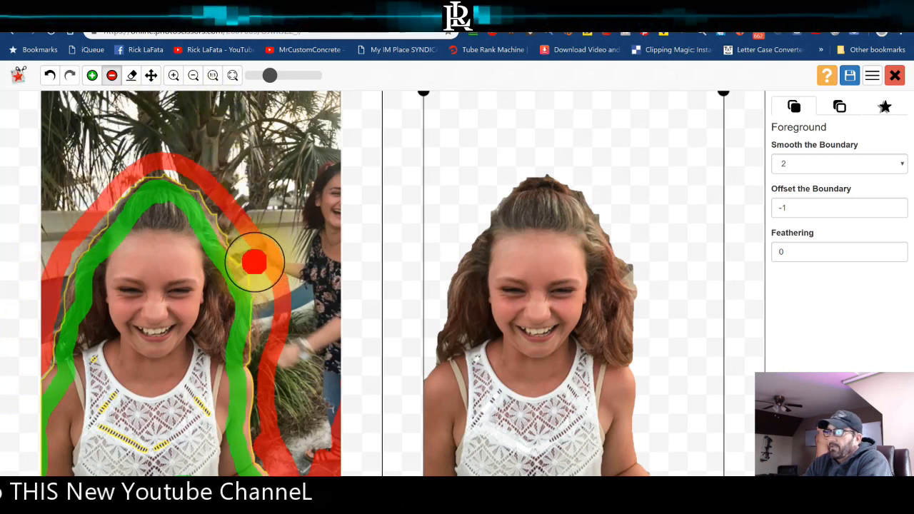
pyautogui.moveTo(249, 255)
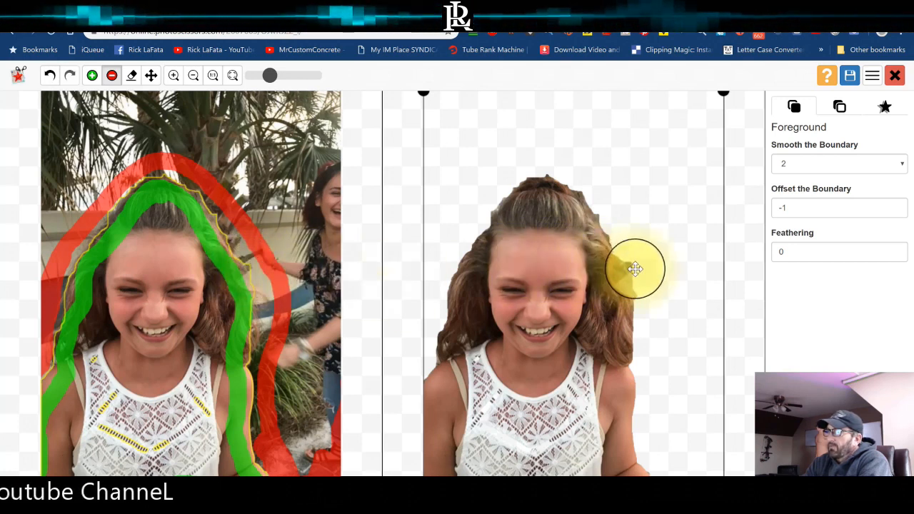
pyautogui.moveTo(624, 255)
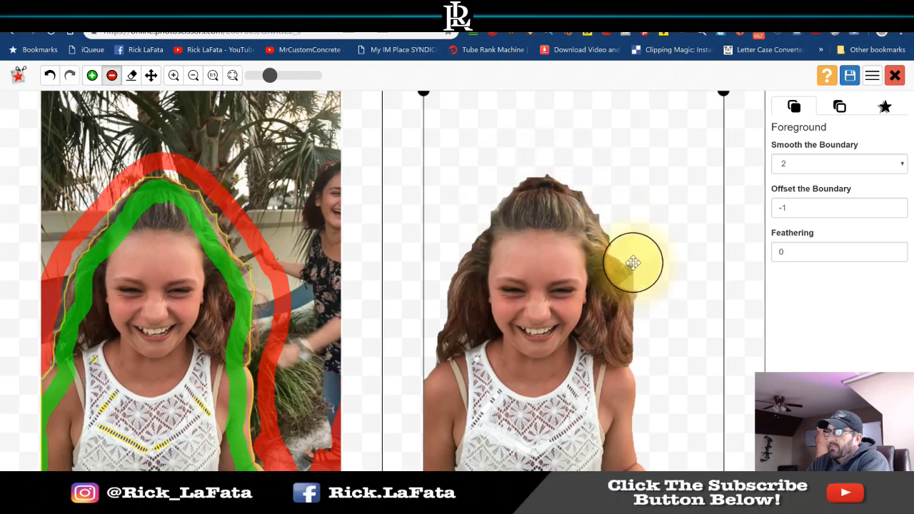
pyautogui.click(277, 290)
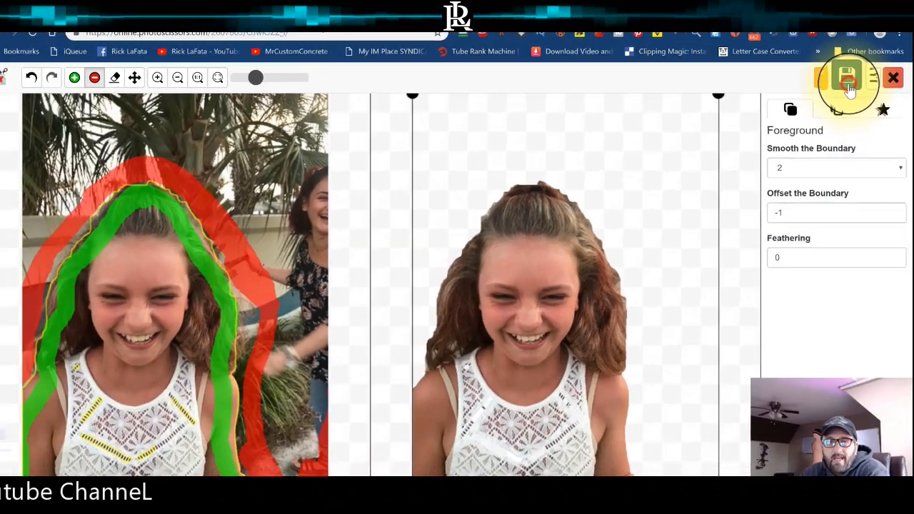
# - Download the girl's cutout as a PNG and open the downloaded file
pyautogui.click(849, 77)
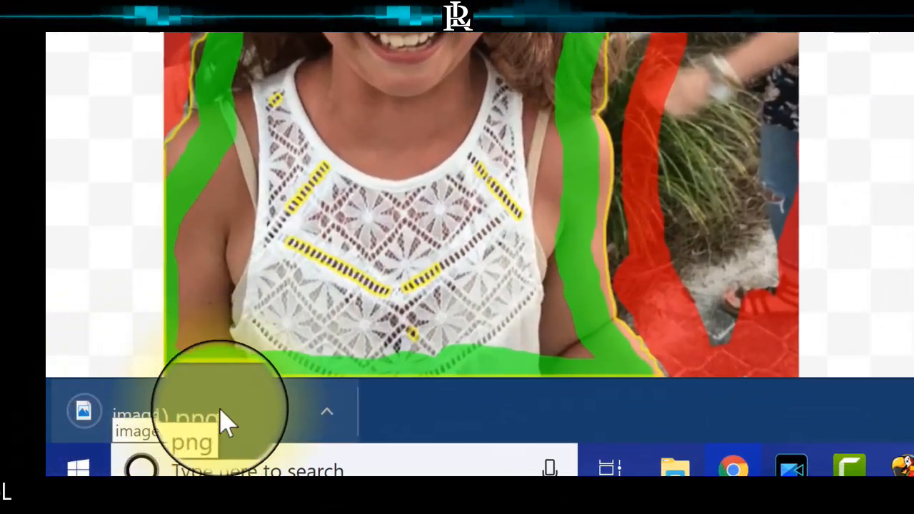
pyautogui.click(200, 411)
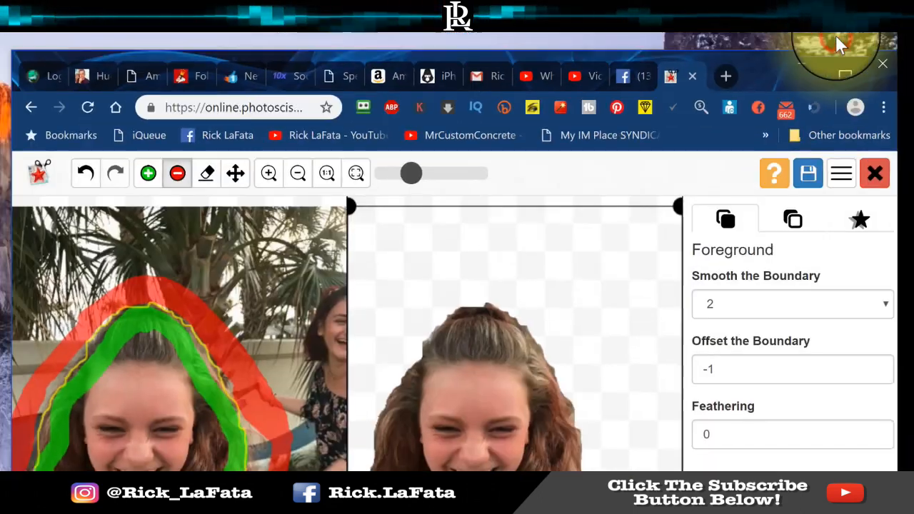
pyautogui.moveTo(725, 219)
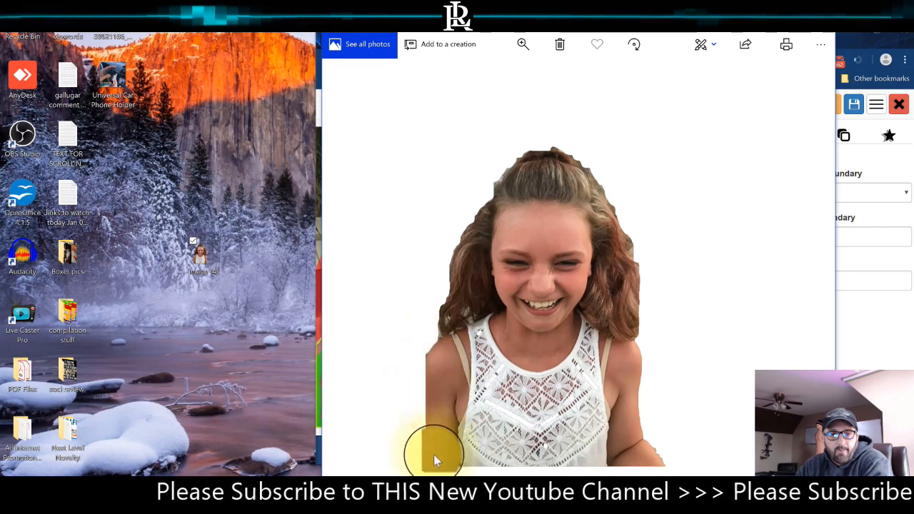
pyautogui.moveTo(639, 264)
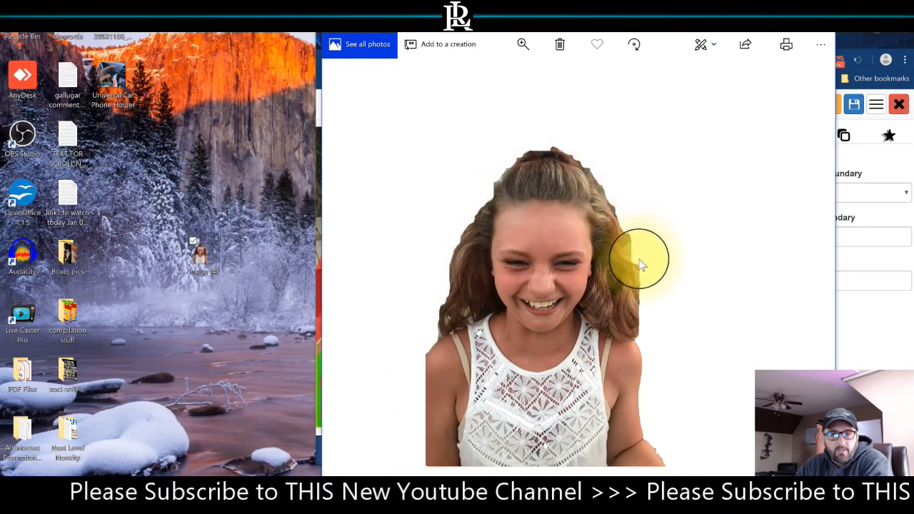
pyautogui.moveTo(657, 457)
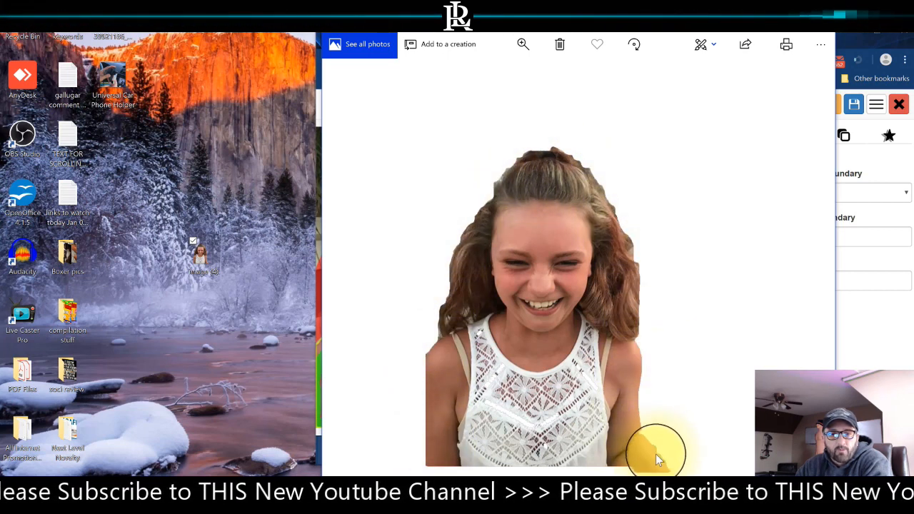
pyautogui.moveTo(622, 322)
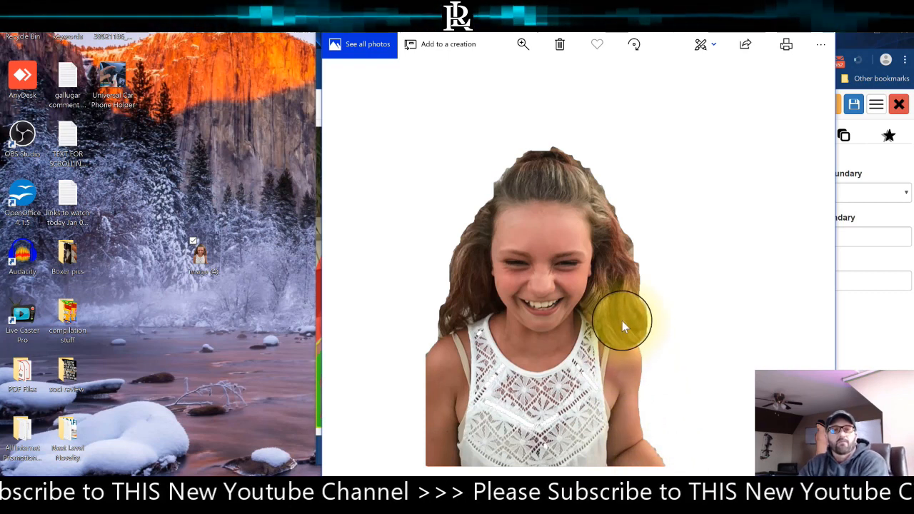